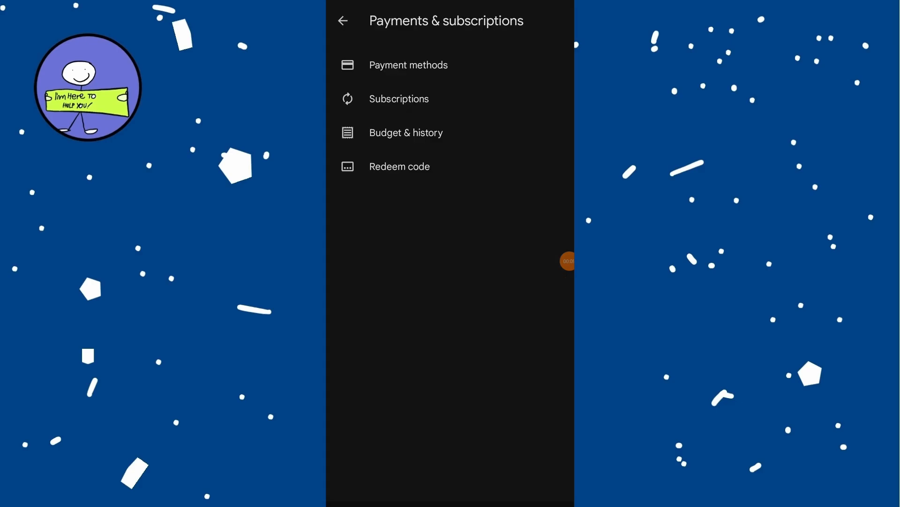
Step: Review the budget and purchase history, including the Google Drive purchase details
left_click(406, 132)
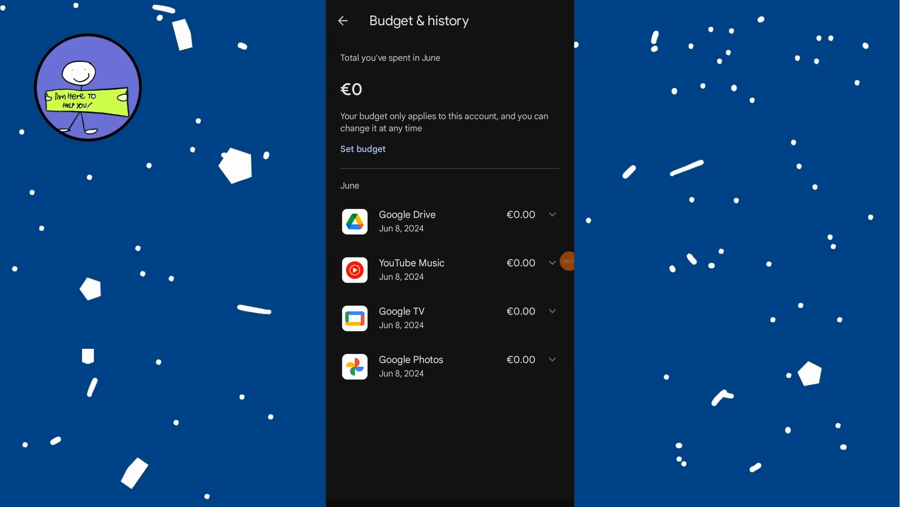
left_click(553, 214)
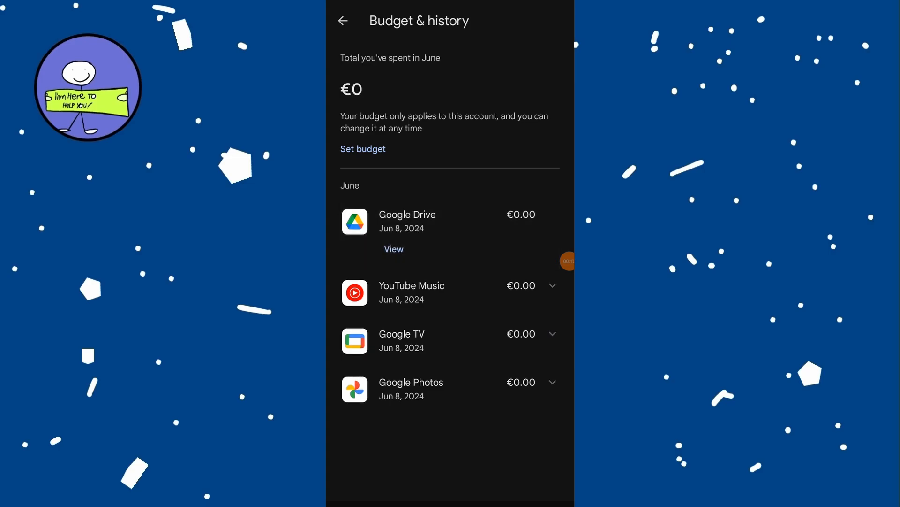
left_click(343, 21)
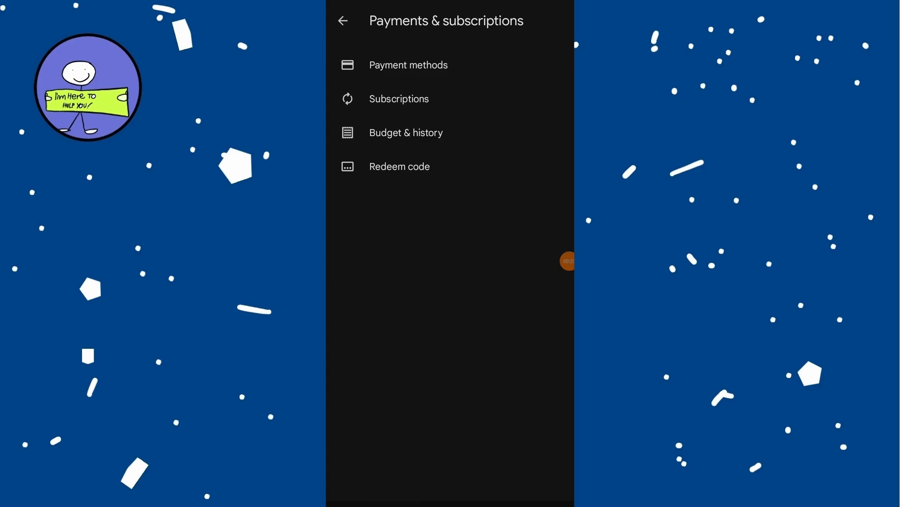
Step: Return to the store home and bring up the account menu from the profile avatar
left_click(345, 20)
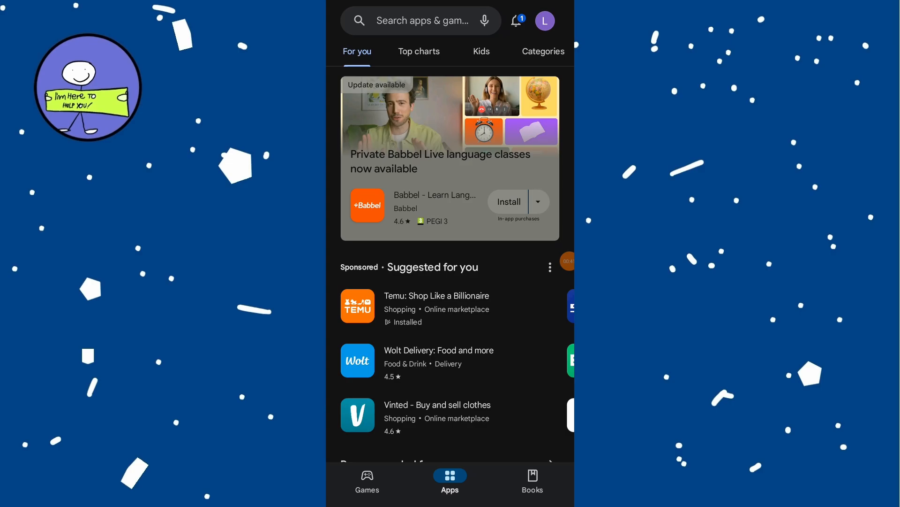
scroll("down", 3)
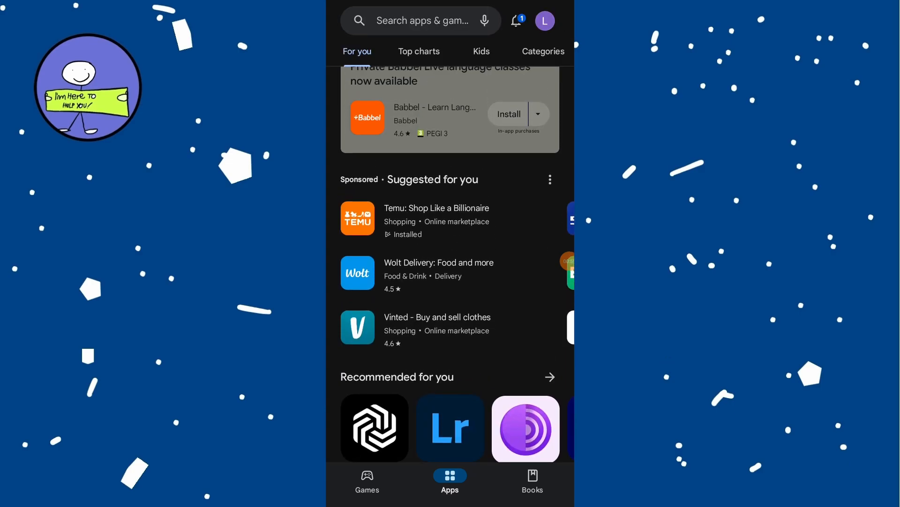
left_click(545, 20)
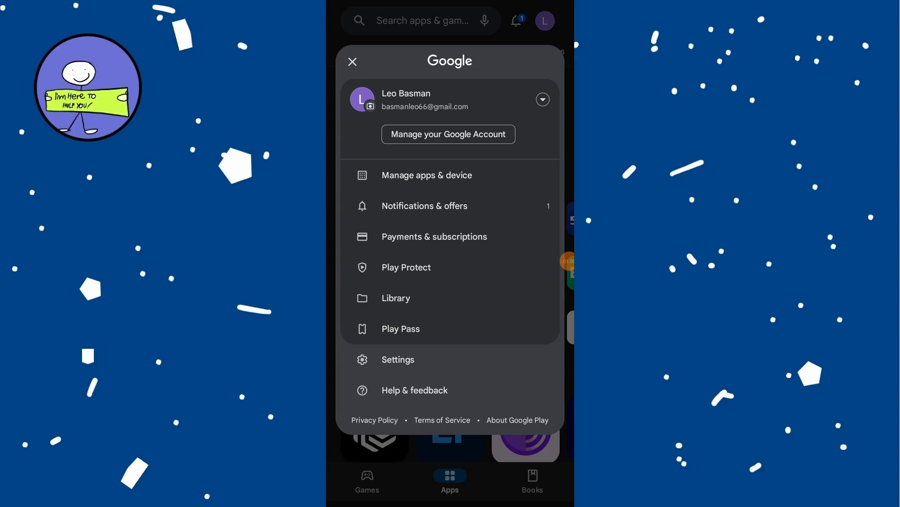
Step: Show the Manage apps list filtered to Not installed library apps
left_click(427, 175)
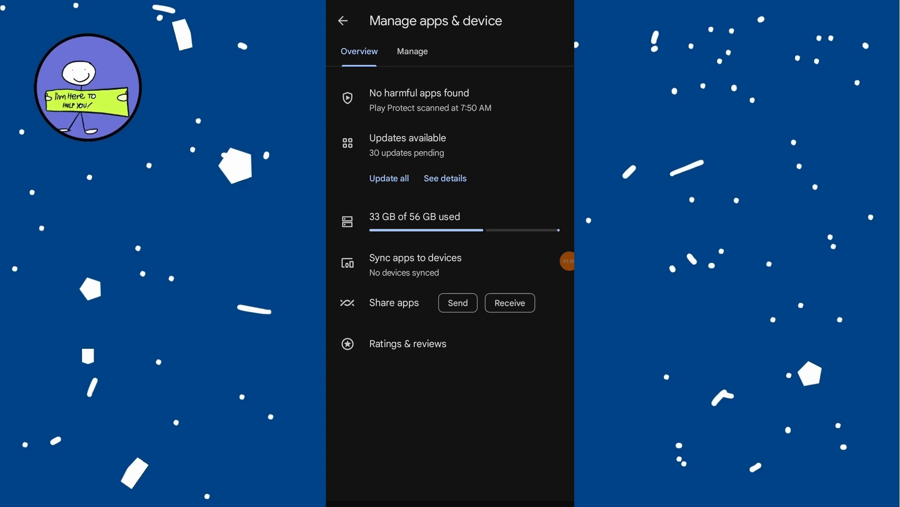
left_click(413, 52)
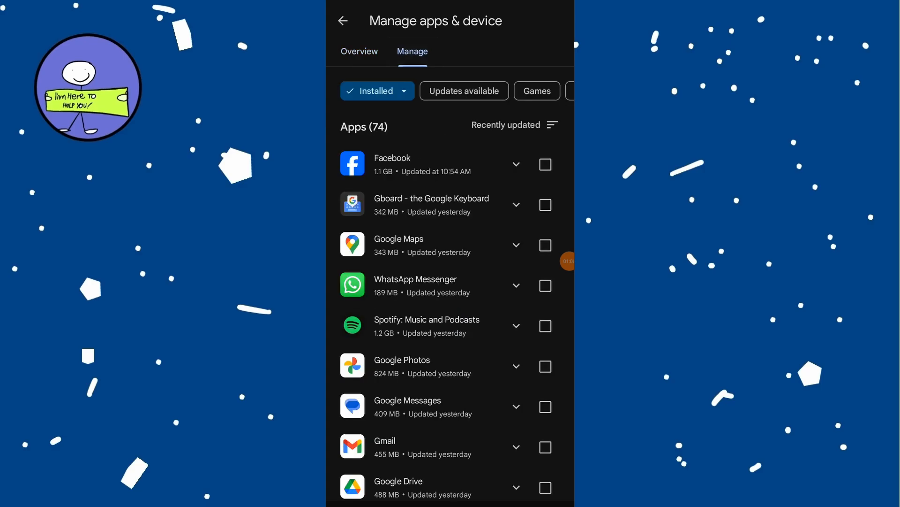
left_click(377, 91)
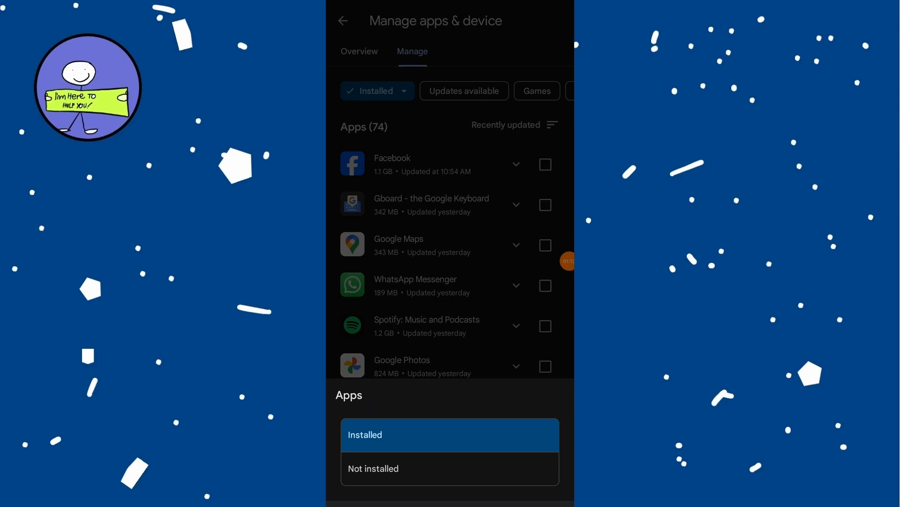
left_click(373, 468)
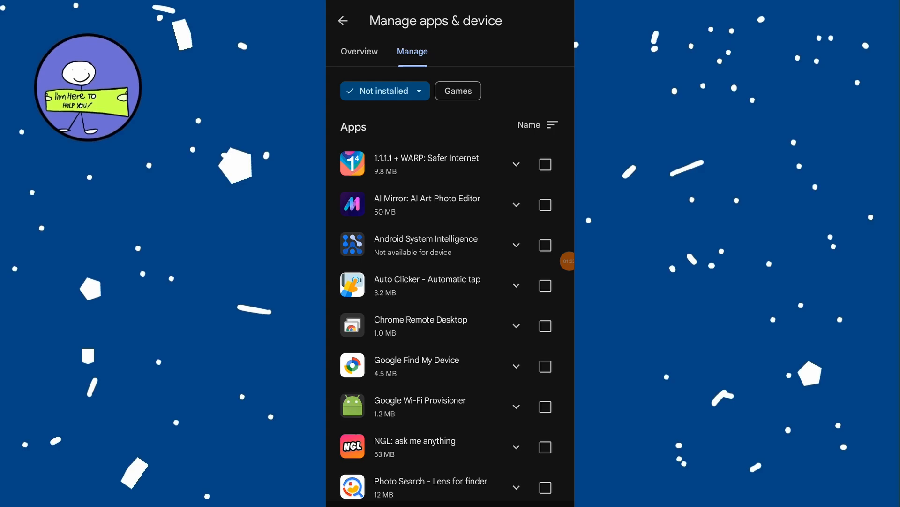
Step: Select 1.1.1.1 + WARP and confirm its removal from the library
left_click(545, 165)
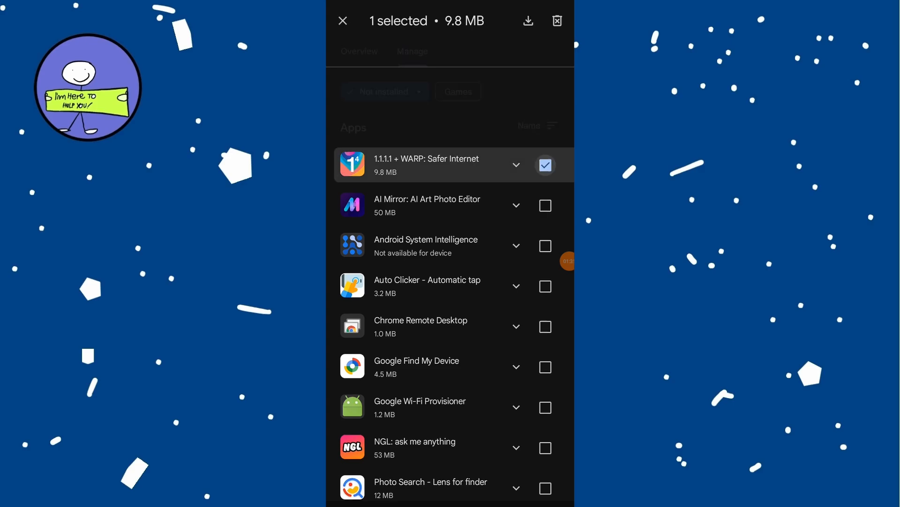
scroll("down", 3)
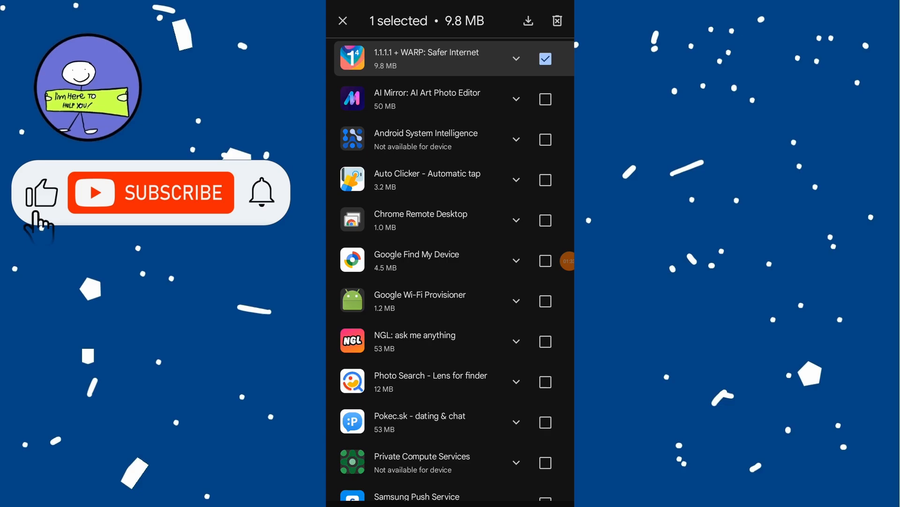
left_click(557, 20)
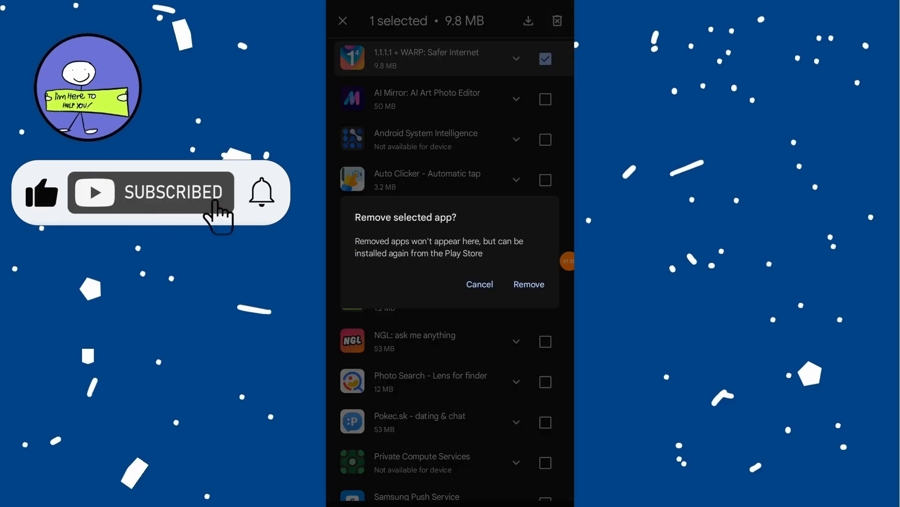
left_click(529, 283)
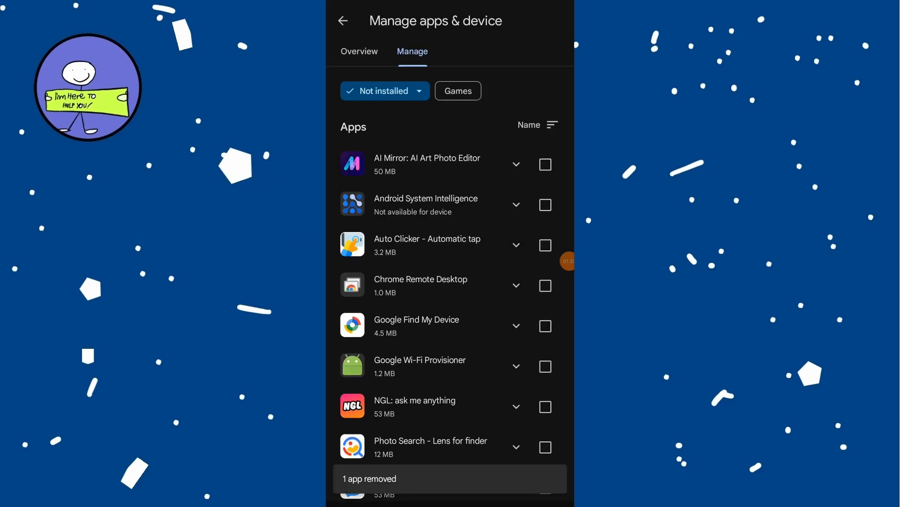